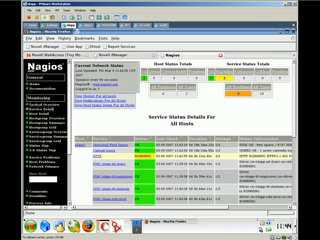
scroll(down, 3)
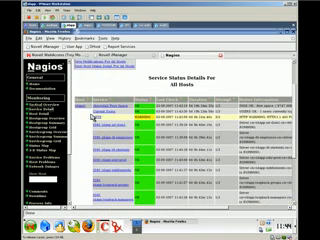
scroll(down, 3)
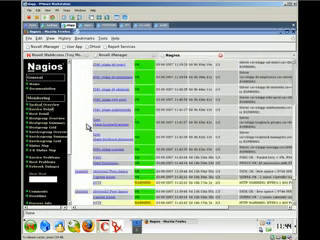